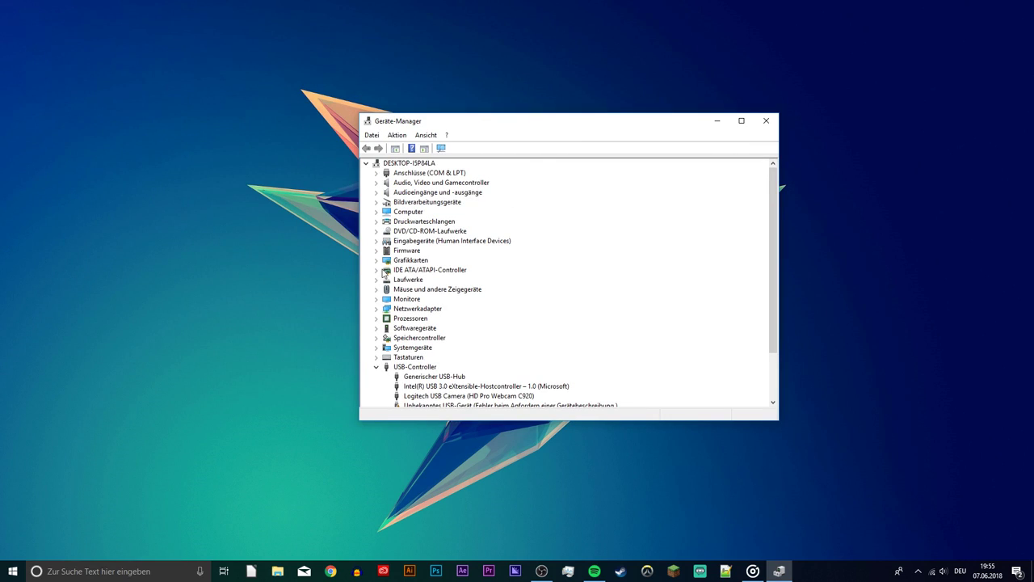
Expand Grafikkarten and Monitore and open the second PnP monitor's actions, then close Device Manager.
{"action": "left_click", "coordinate": [377, 259]}
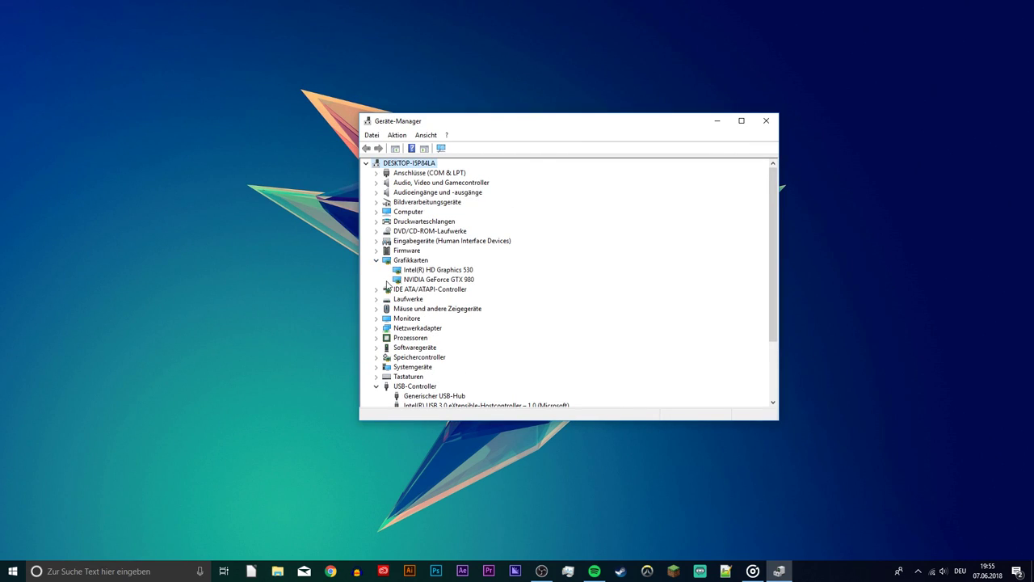
{"action": "left_click", "coordinate": [376, 318]}
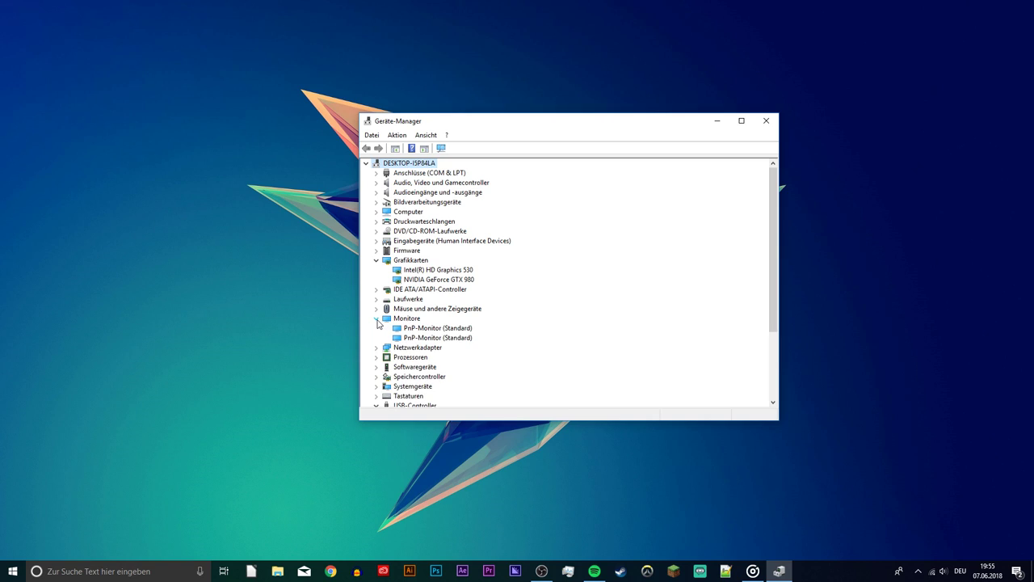
{"action": "right_click", "coordinate": [440, 279]}
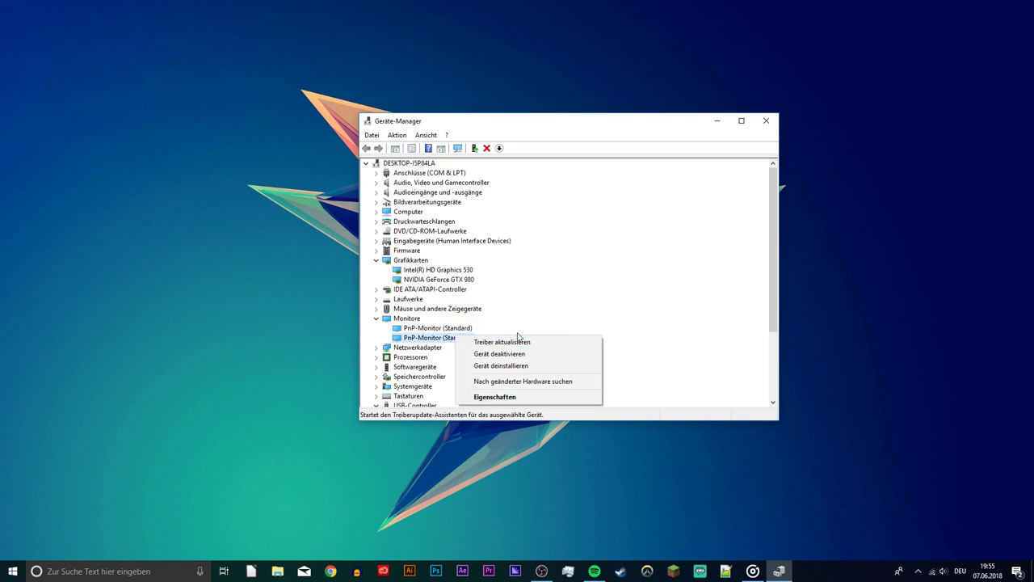
{"action": "left_click", "coordinate": [765, 121]}
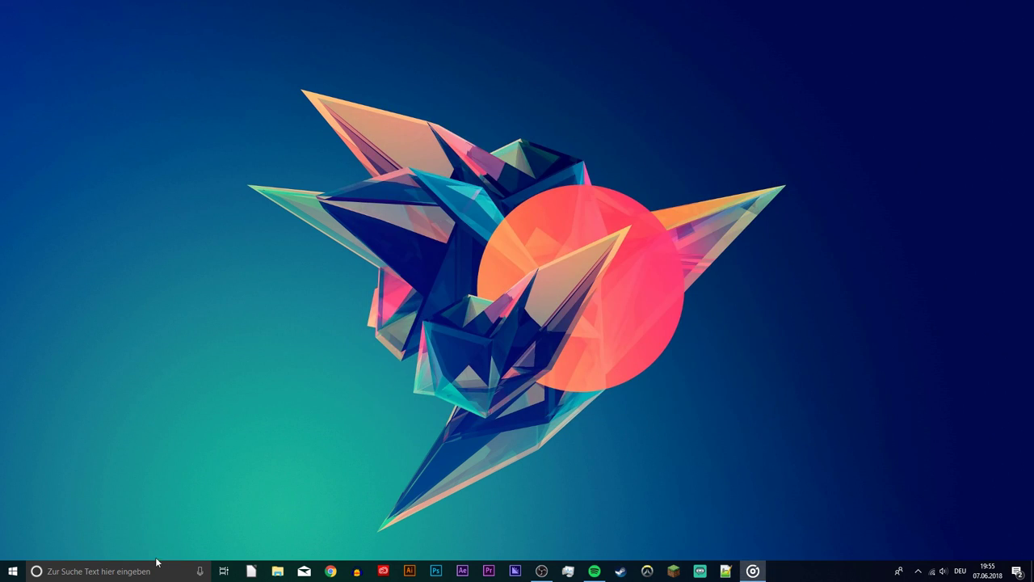
Search 'pow' and open the Balanced plan's advanced power settings.
{"action": "type", "text": "pow"}
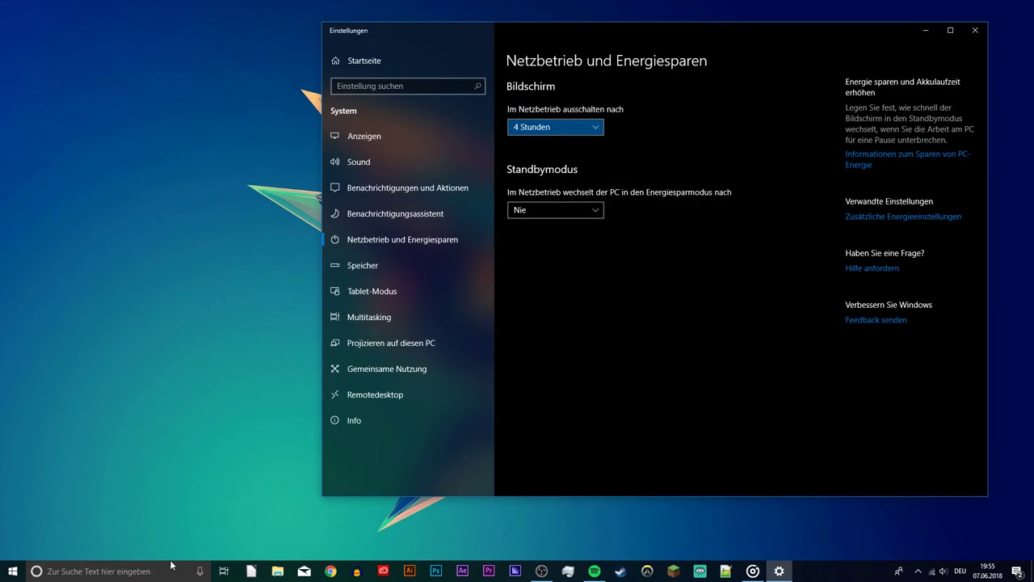
{"action": "left_click", "coordinate": [903, 216]}
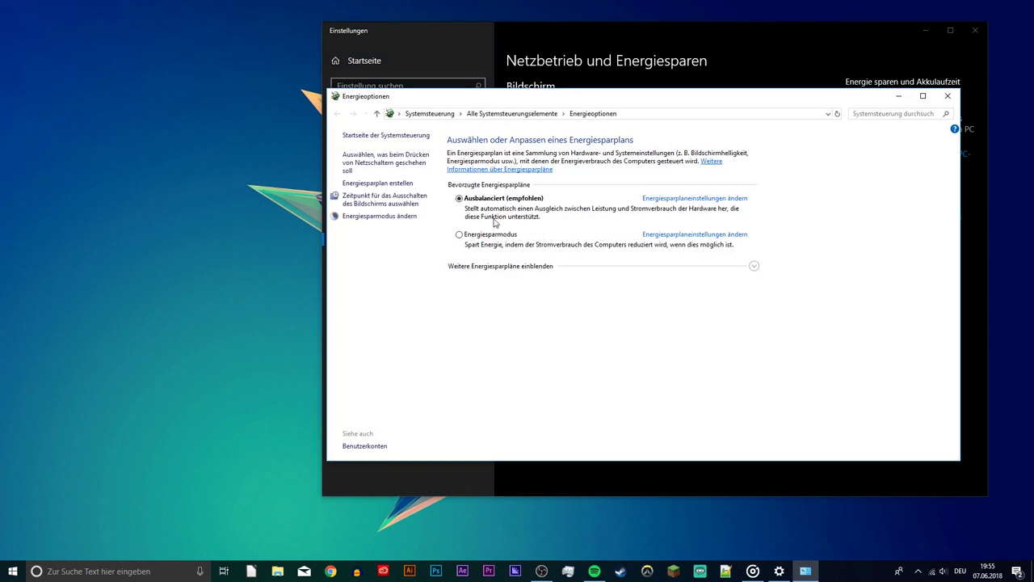
{"action": "left_click", "coordinate": [695, 198]}
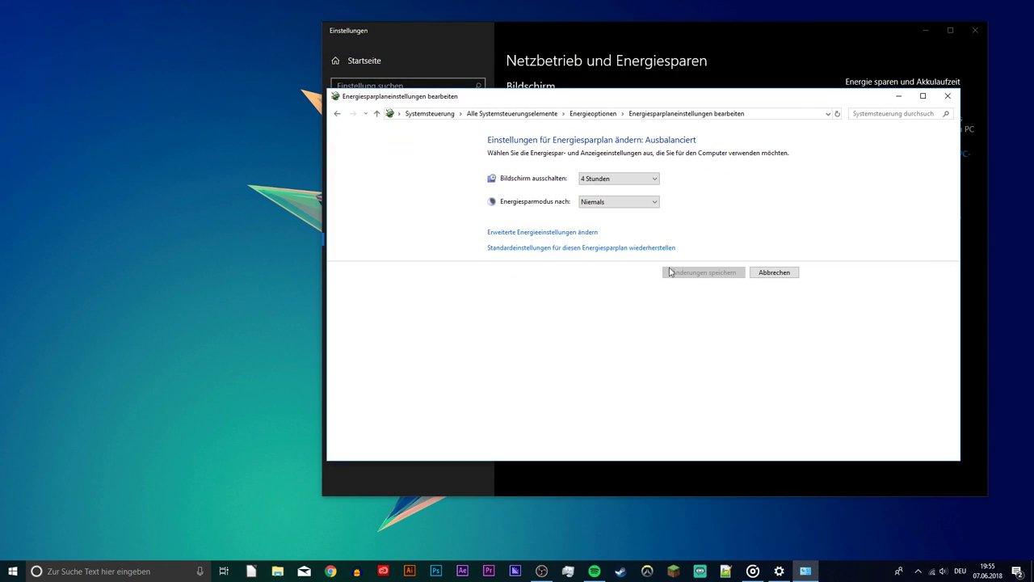
{"action": "left_click", "coordinate": [542, 232]}
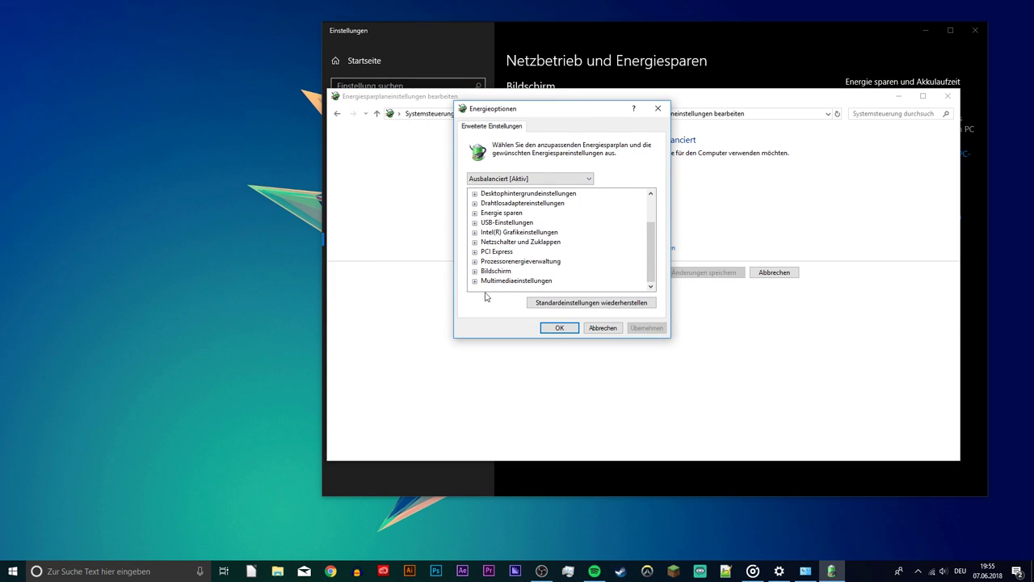
Set PCI Express Link State Power Management to Aus and close the power windows.
{"action": "left_click", "coordinate": [475, 242]}
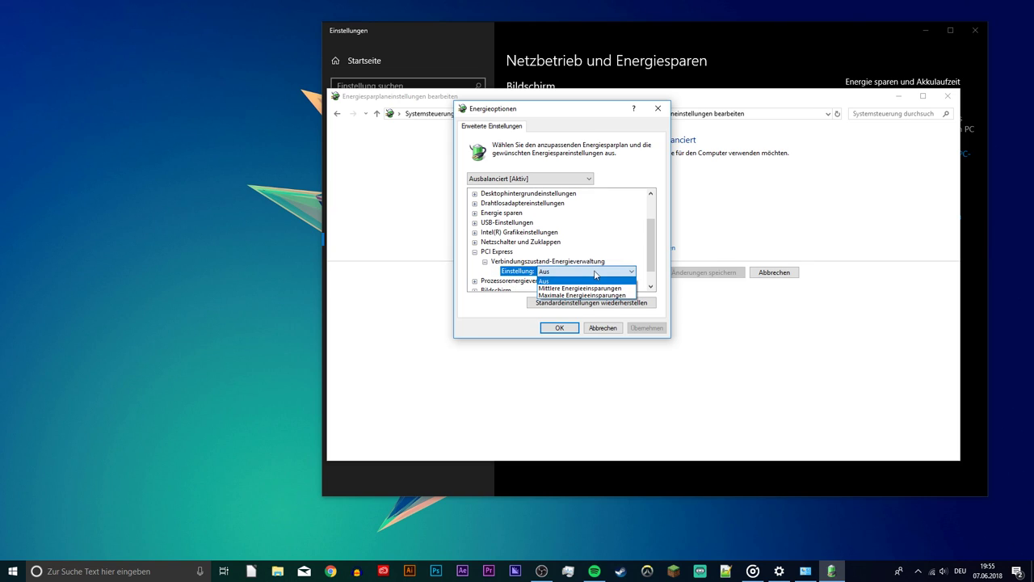
{"action": "left_click", "coordinate": [545, 281]}
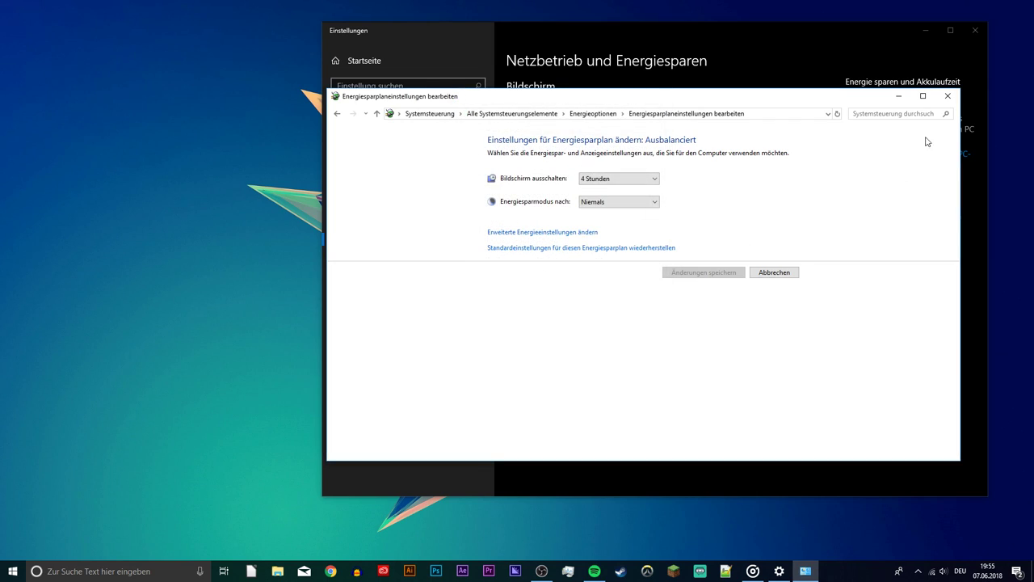
{"action": "left_click", "coordinate": [948, 96]}
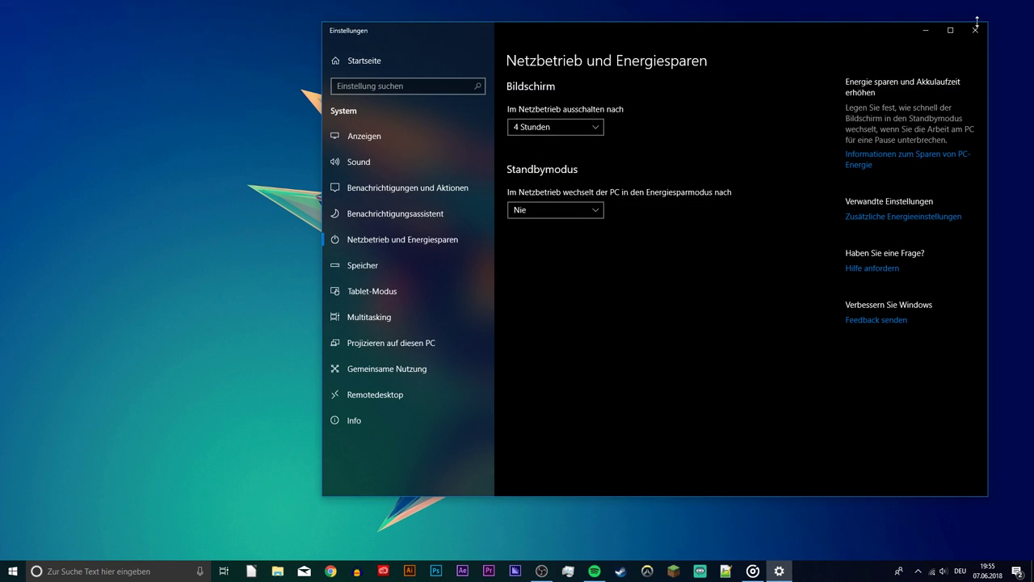
{"action": "left_click", "coordinate": [975, 30]}
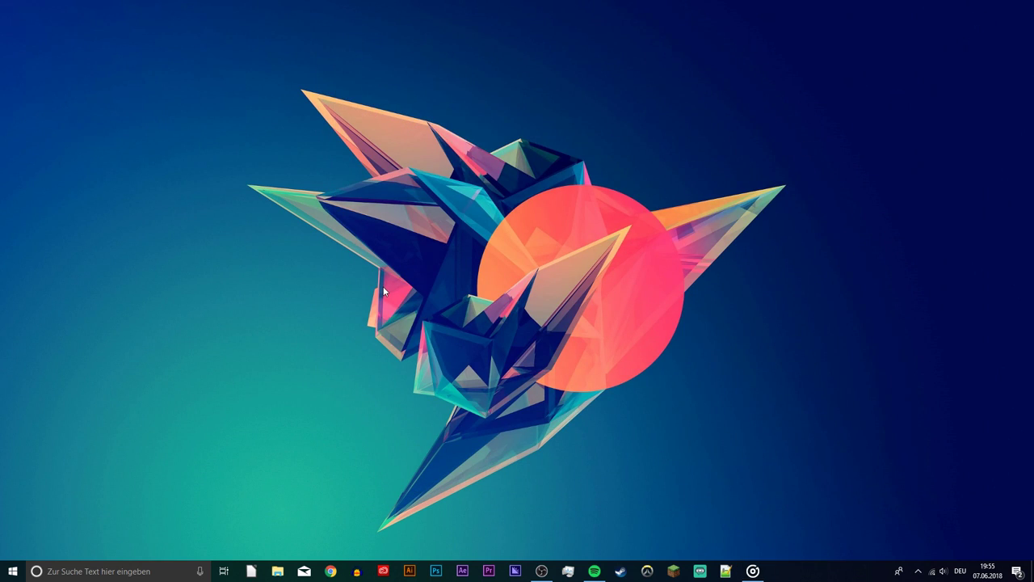